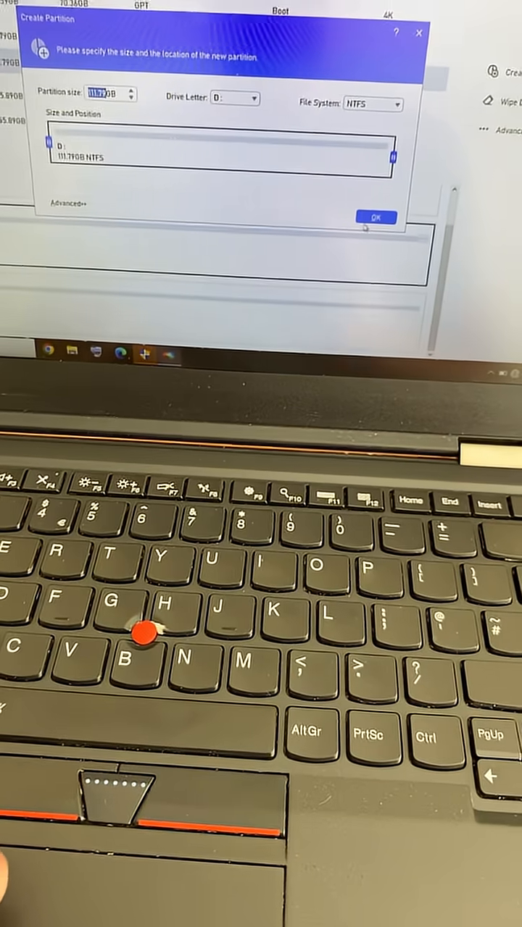
- Confirm the new 111.79GB NTFS partition D: in the Create Partition dialog
left_click(376, 218)
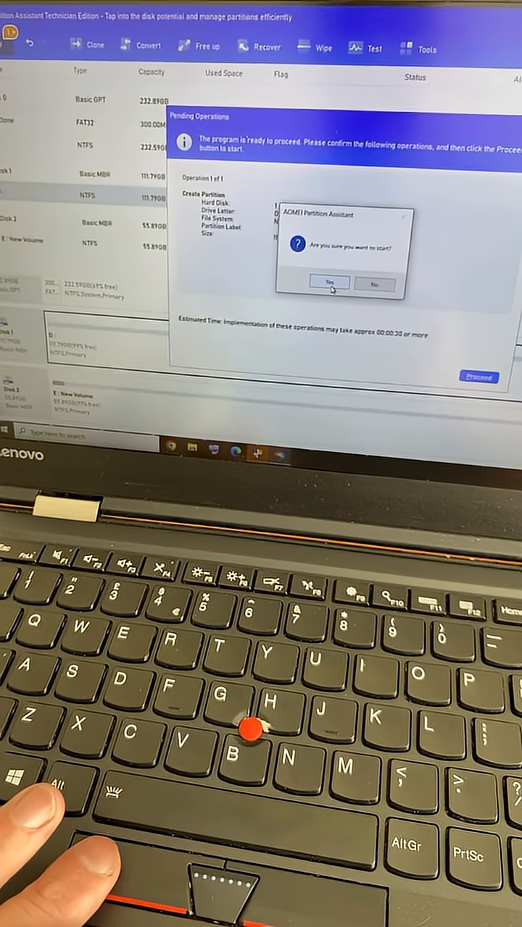
- Start the pending D: partition creation and dismiss the success message
left_click(330, 283)
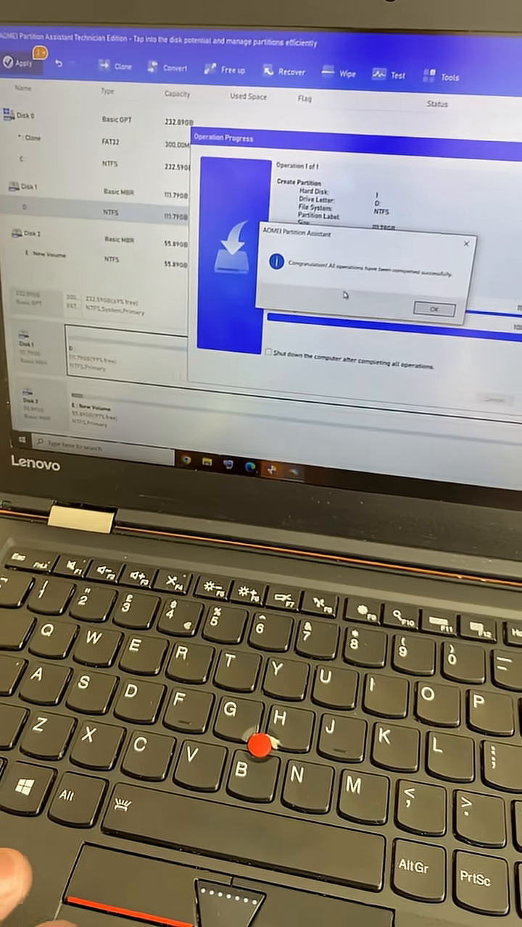
left_click(432, 310)
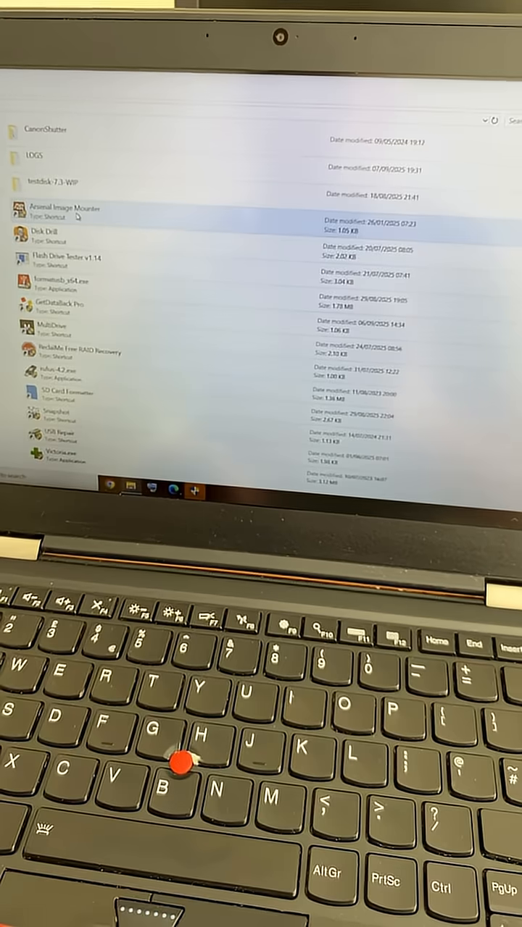
- Launch the MultiDrive shortcut and approve the User Account Control prompt
double_click(45, 321)
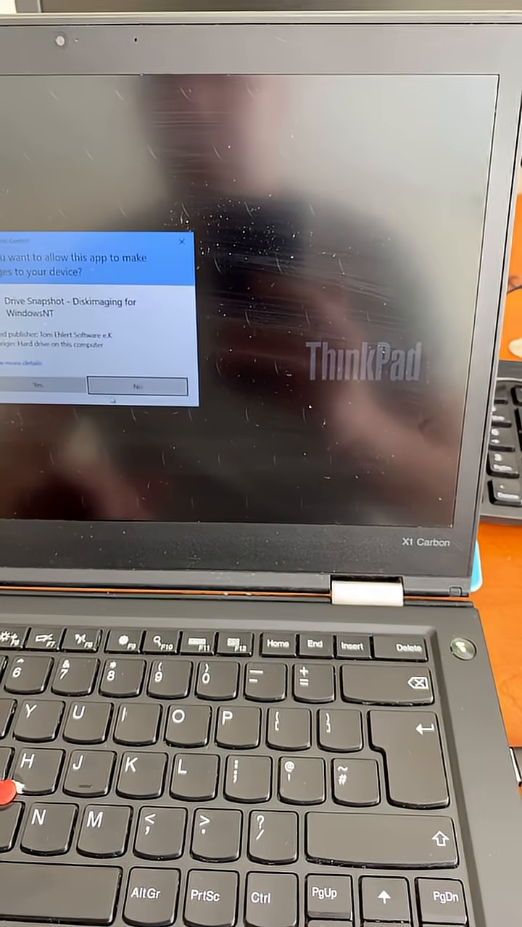
left_click(35, 384)
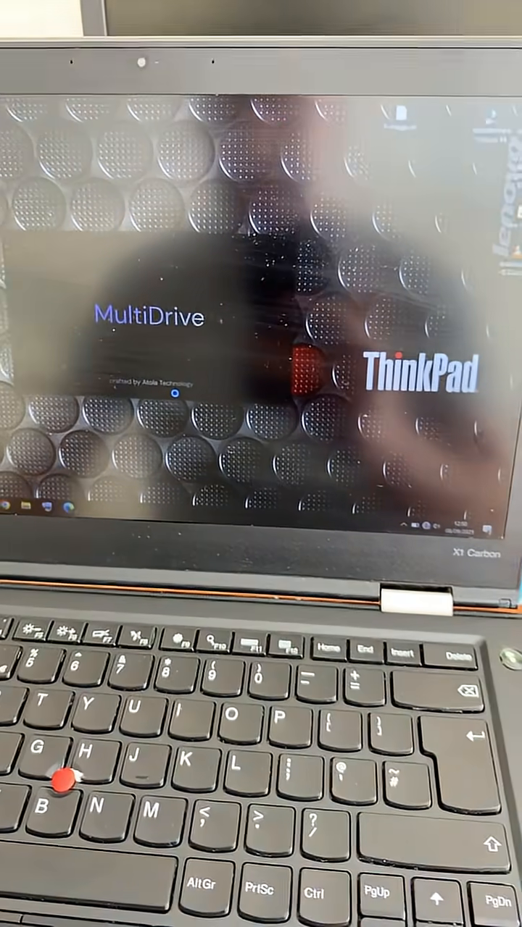